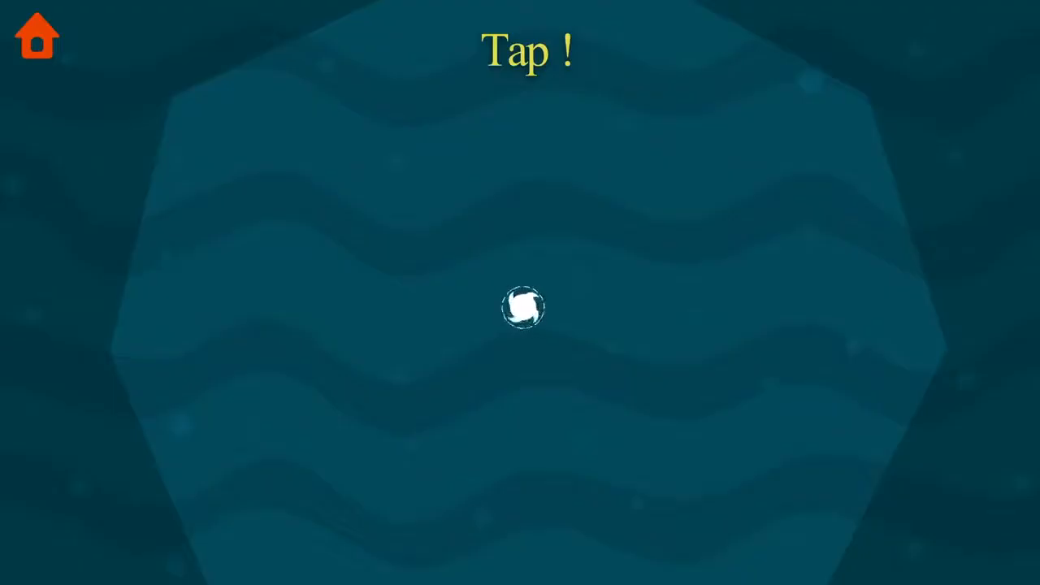
# Tap the glowing white spot at the centre repeatedly so it keeps sending out rings.
pyautogui.click(523, 308)
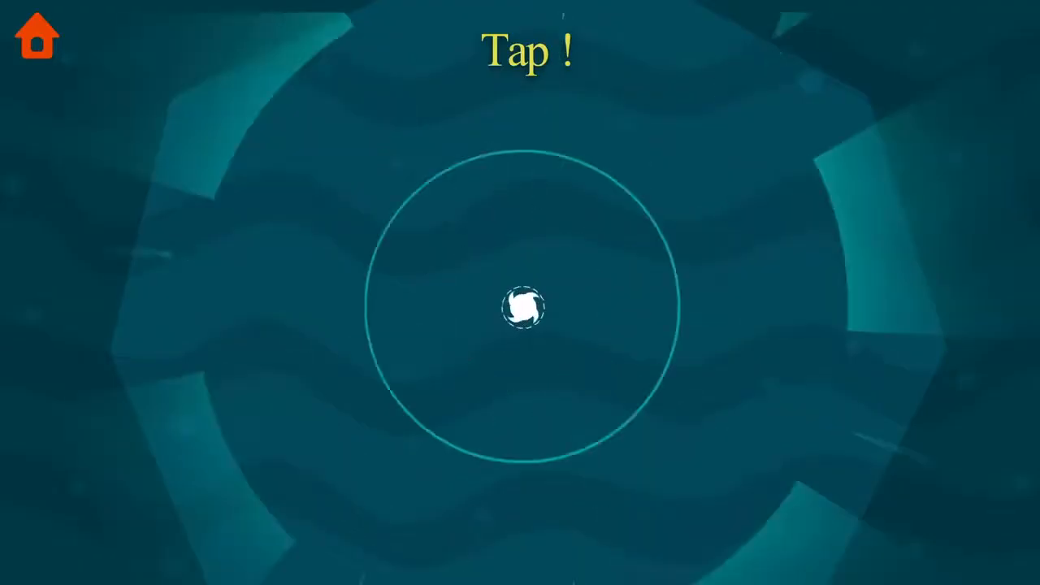
pyautogui.click(523, 308)
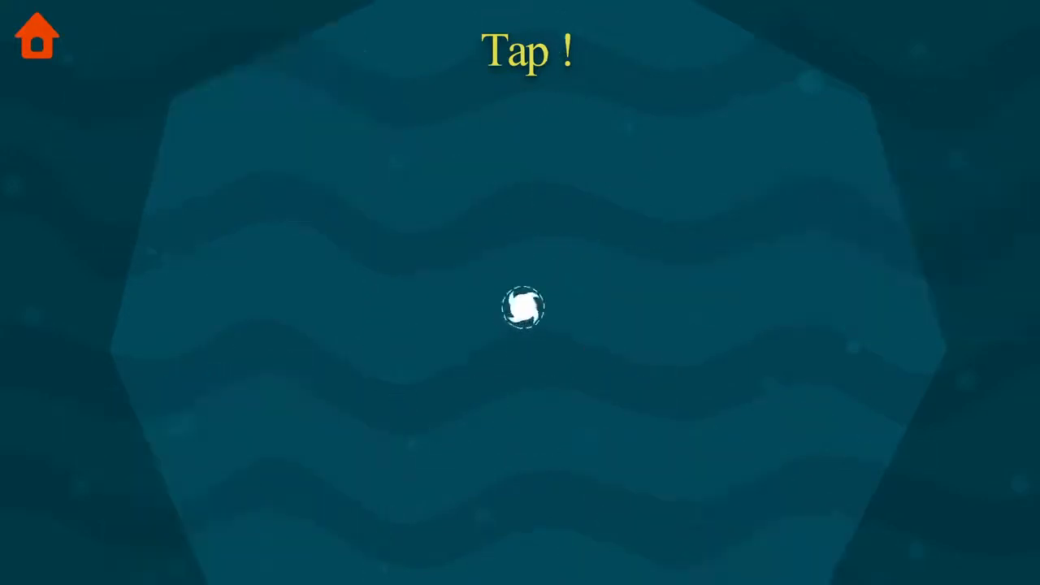
pyautogui.click(523, 307)
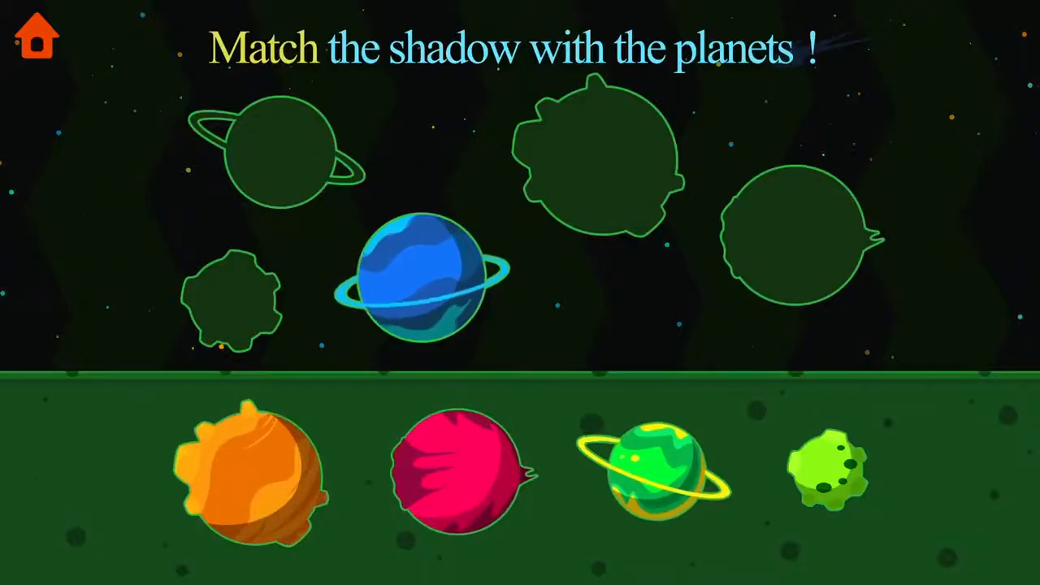
# Drag the coloured planet and the small green blob planet onto their matching shadows.
pyautogui.moveTo(252, 472); pyautogui.dragTo(593, 166)
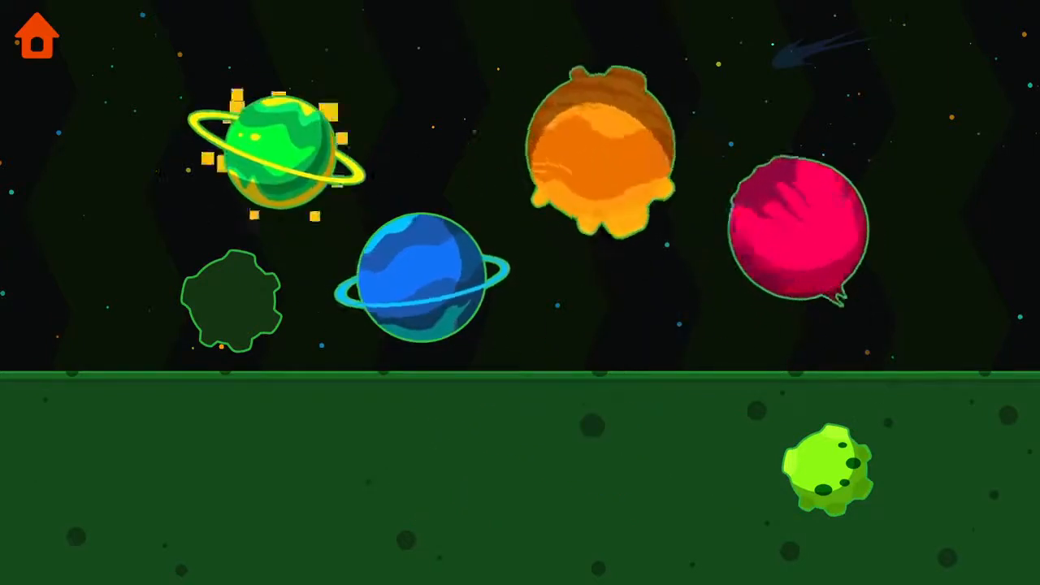
pyautogui.moveTo(829, 468); pyautogui.dragTo(236, 300)
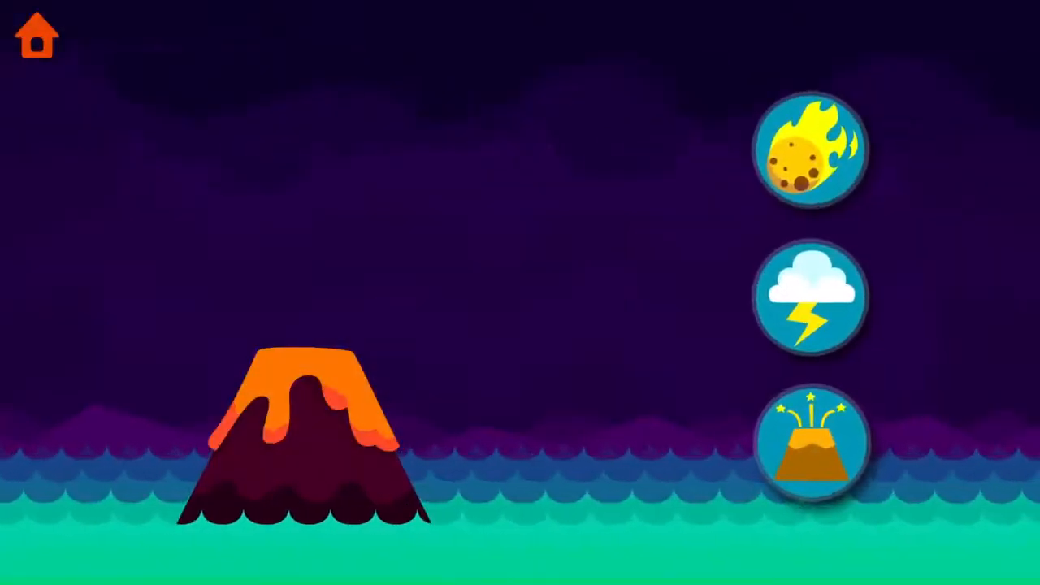
# Trigger rain and a storm over the volcanic sea so the first creatures appear.
pyautogui.click(812, 149)
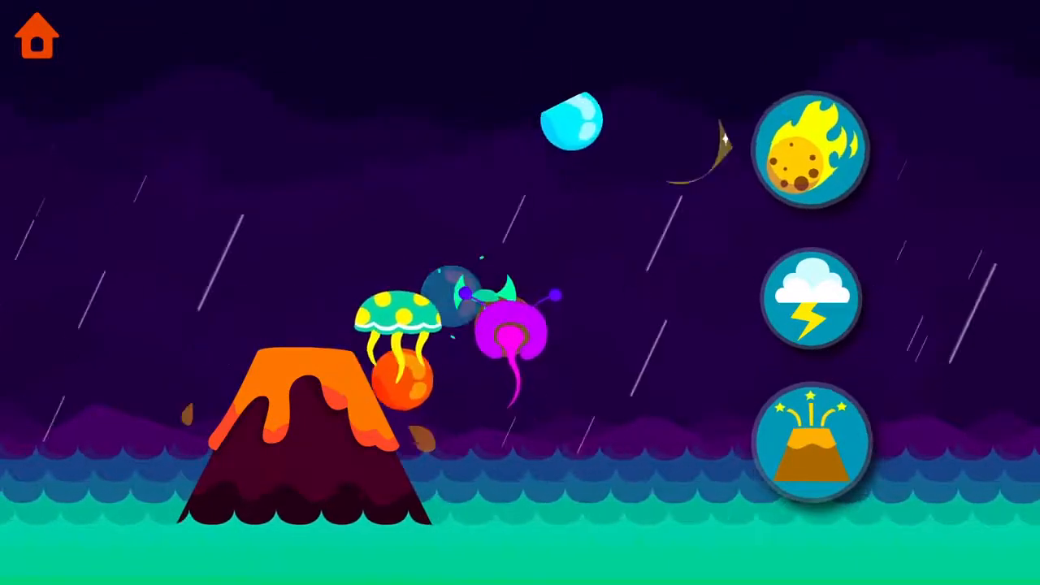
pyautogui.click(812, 296)
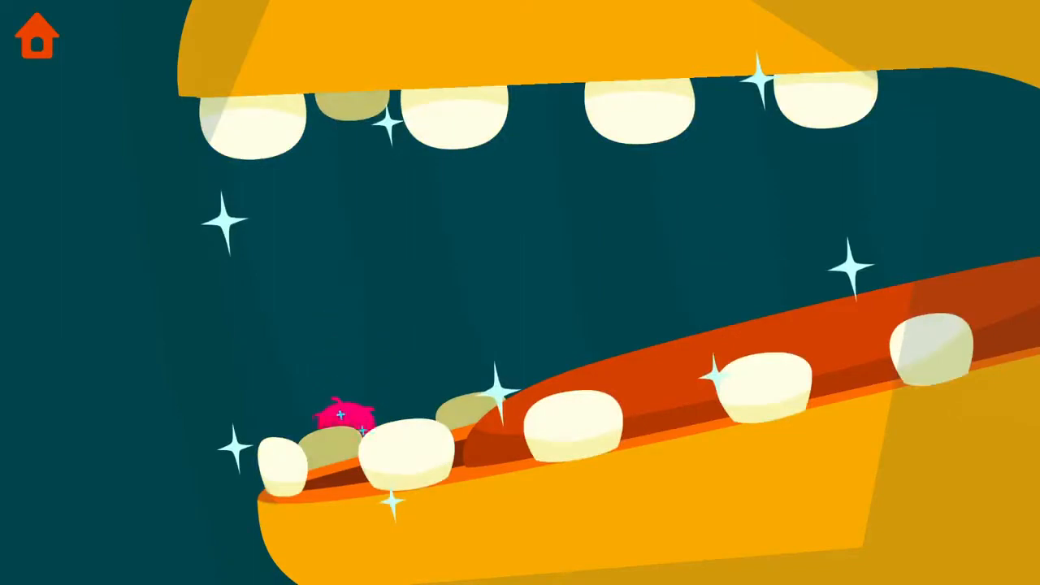
# Scrub away the last germ so all the dinosaur's teeth sparkle clean.
pyautogui.click(345, 420)
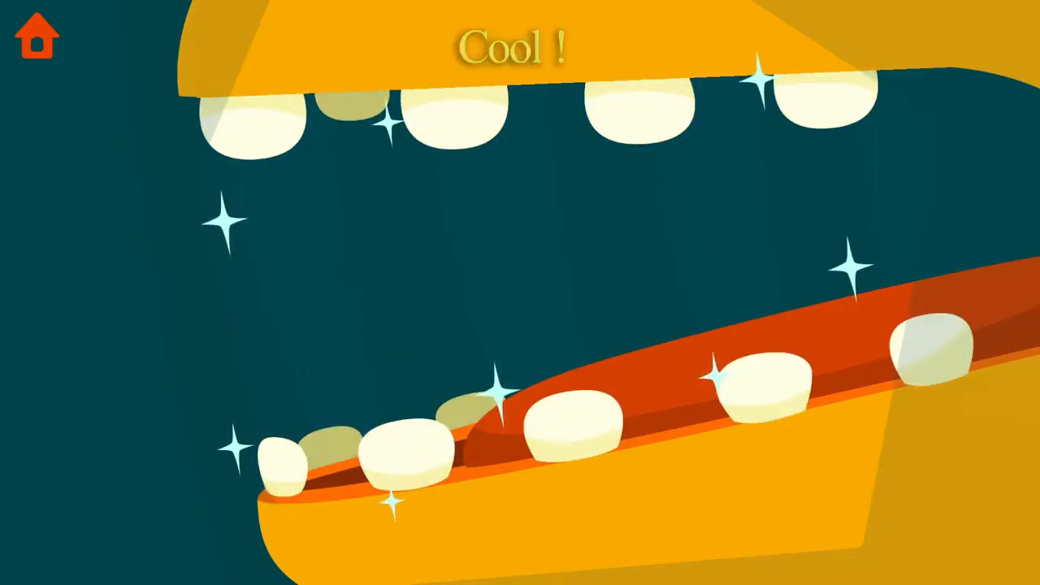